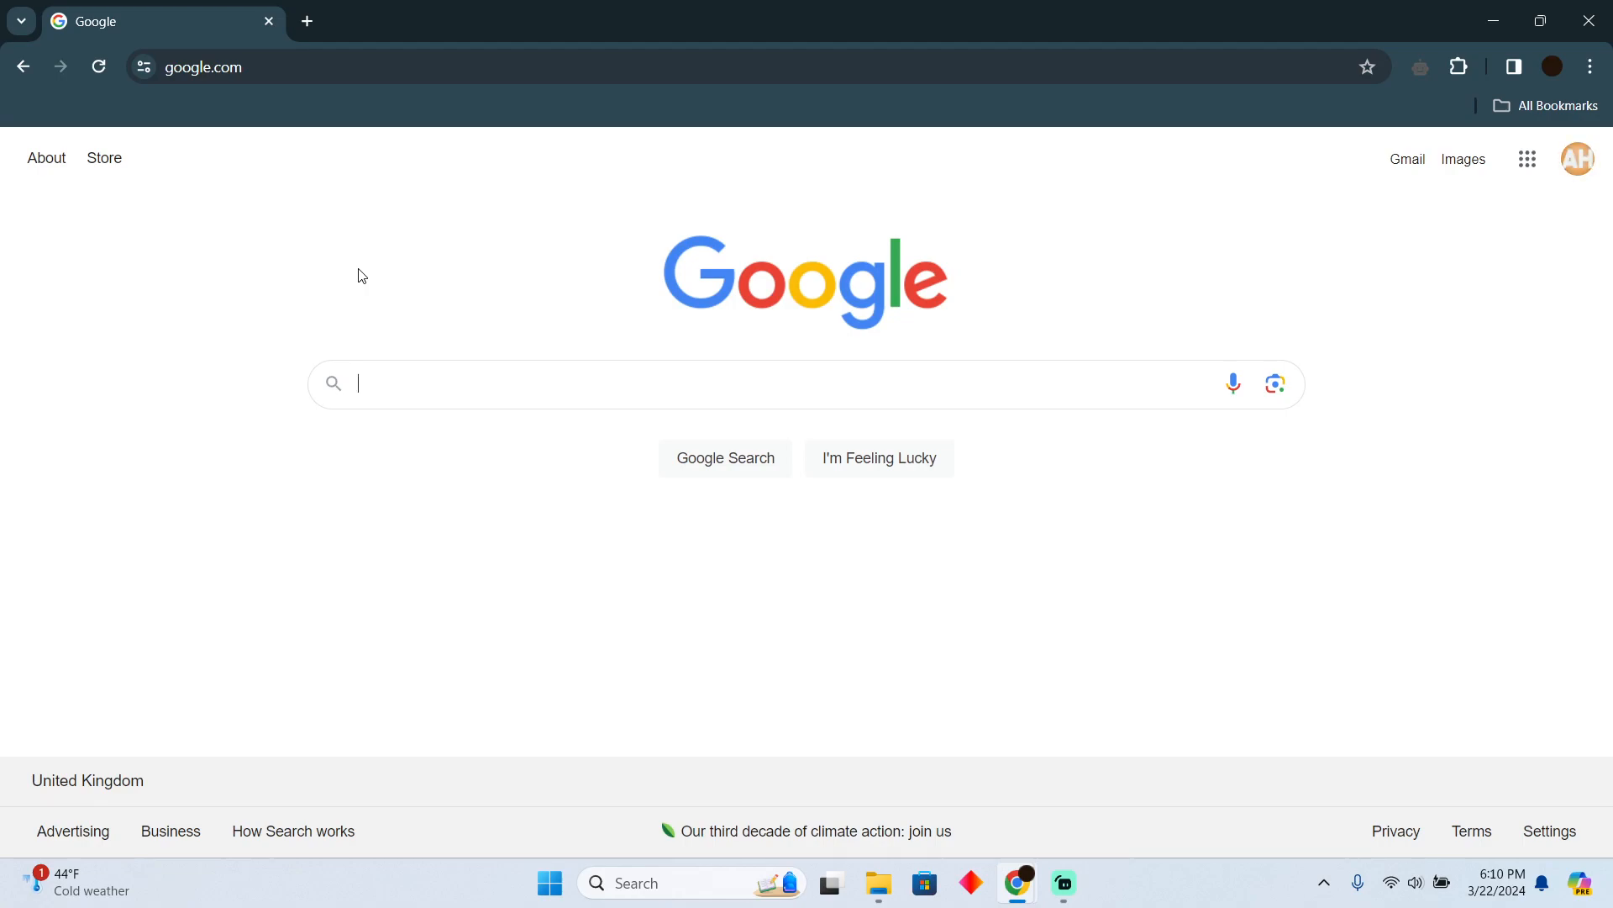
Search Google for 'td bank easy web' and reach the TD EasyWeb Login page.
text(td bank easy web)
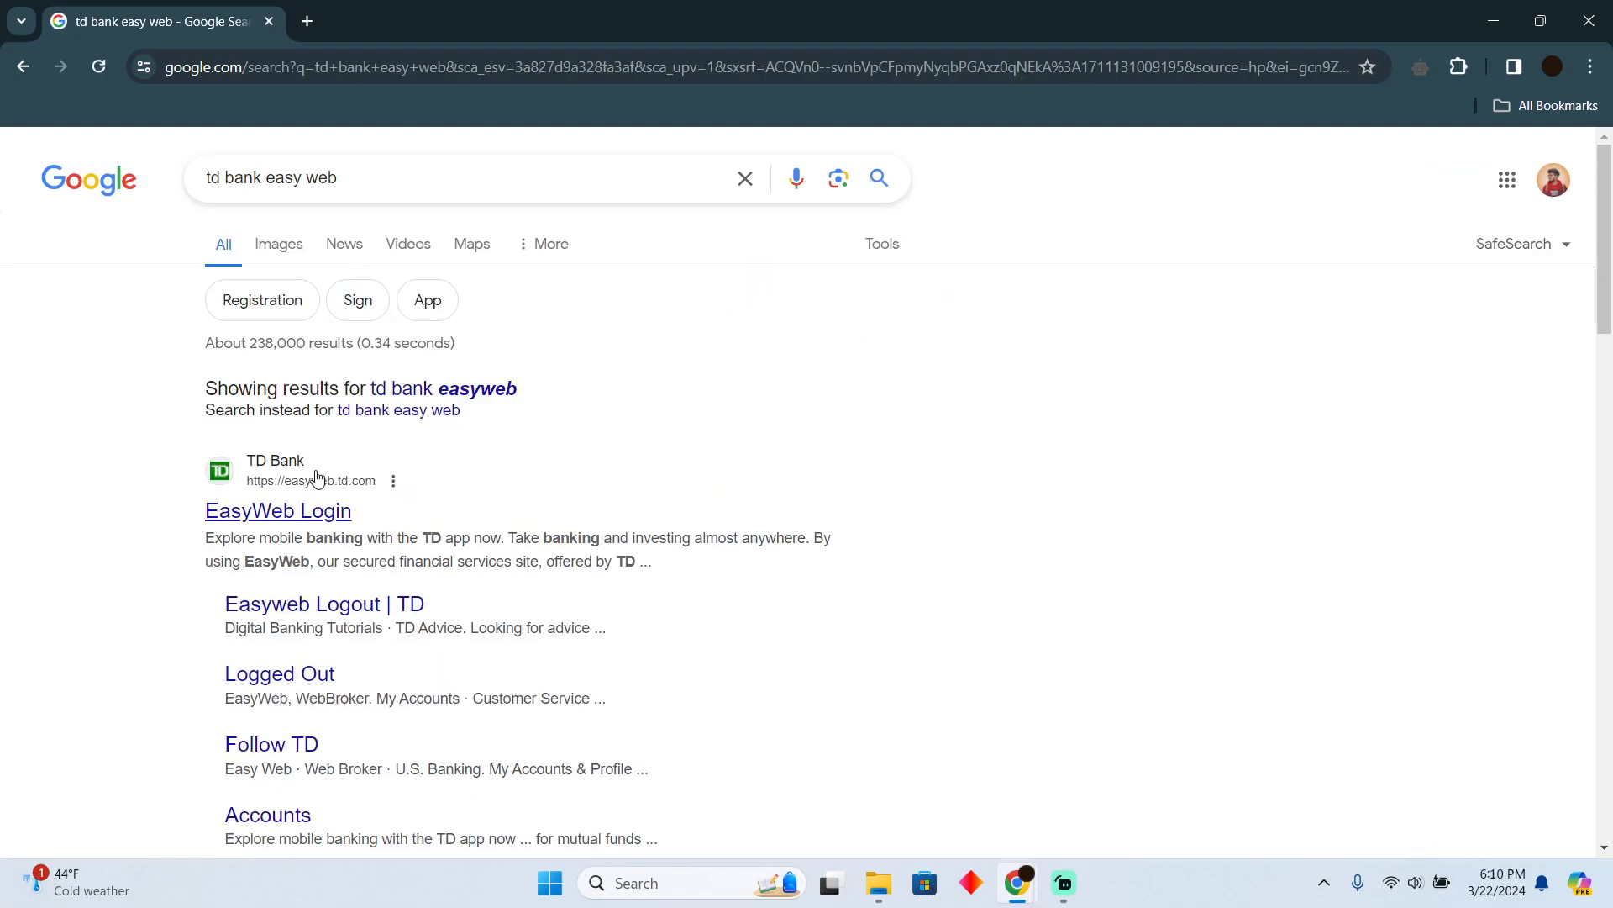
click(278, 510)
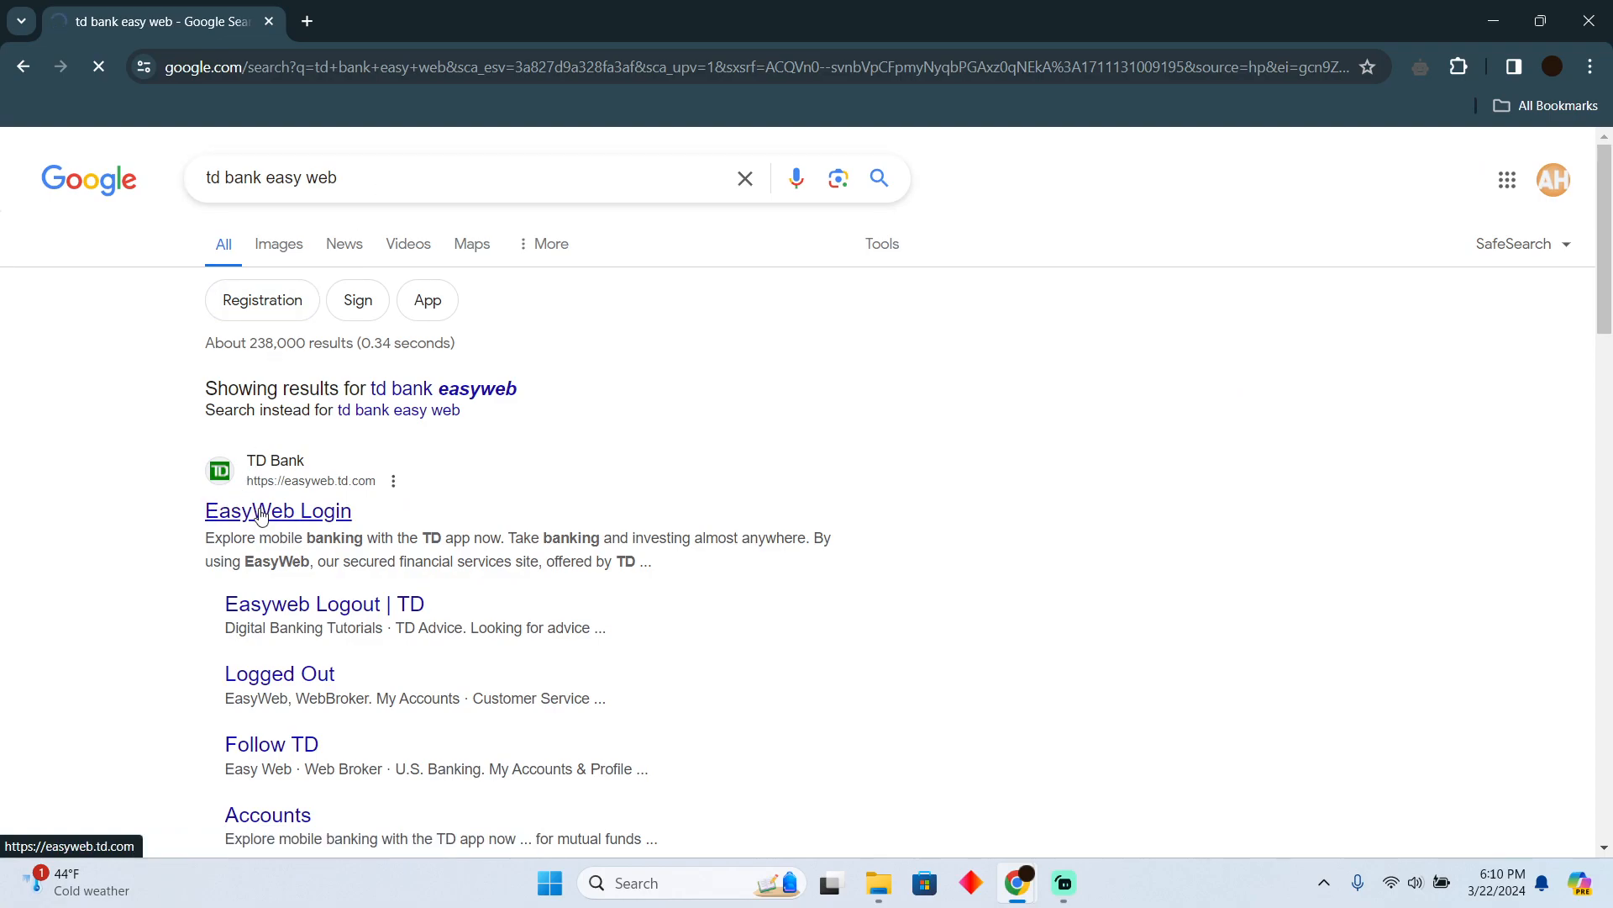
click(278, 510)
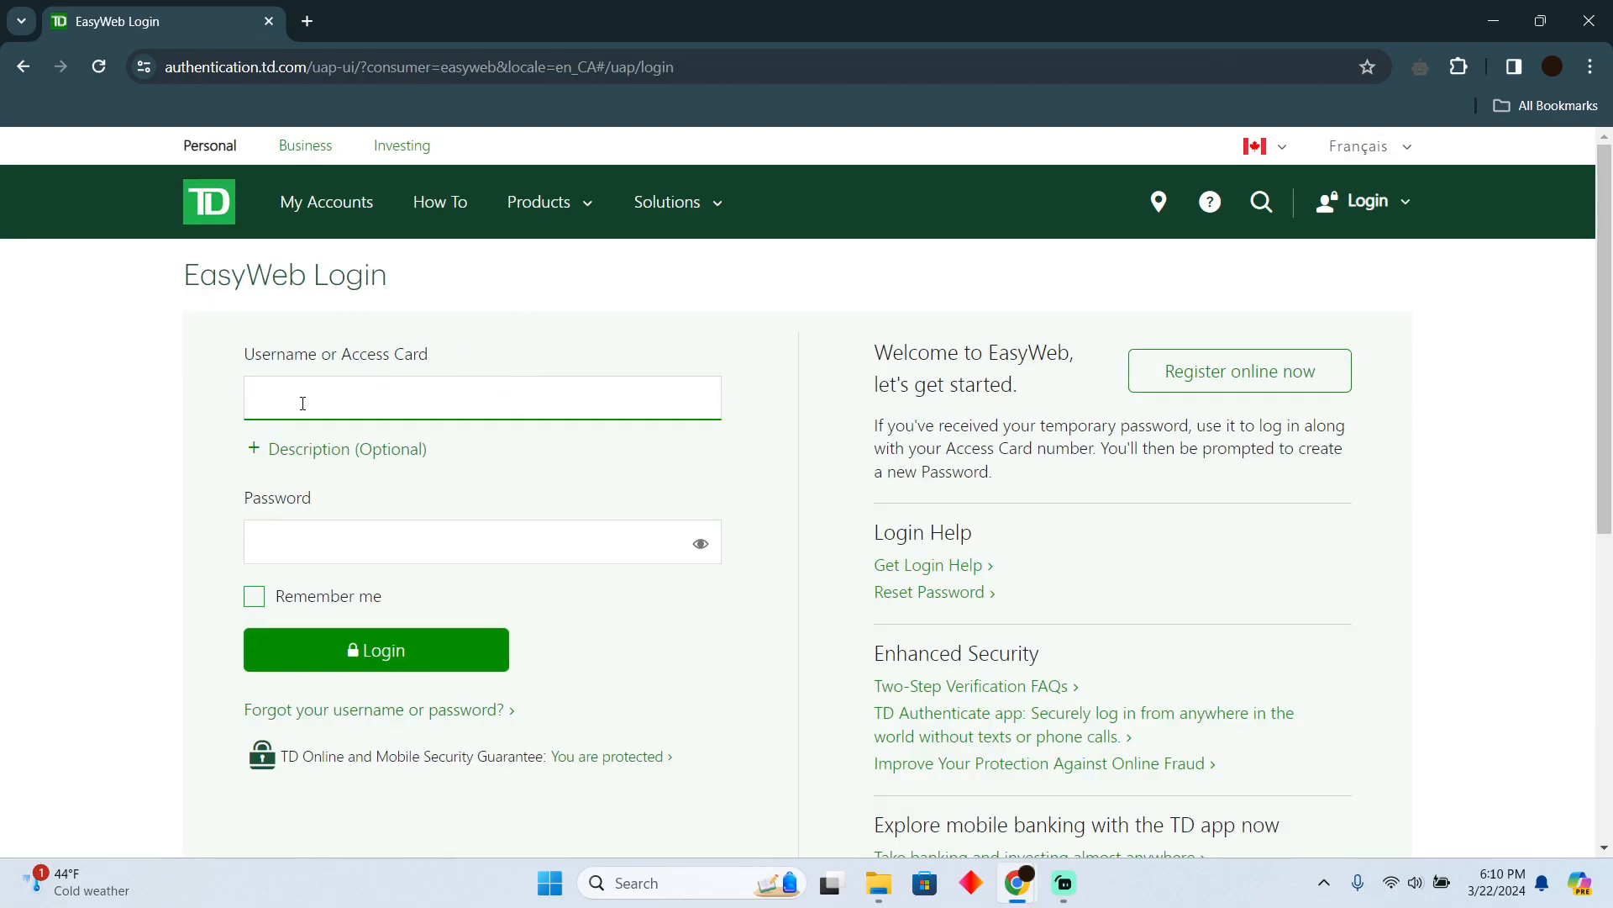
mouse_move(400, 457)
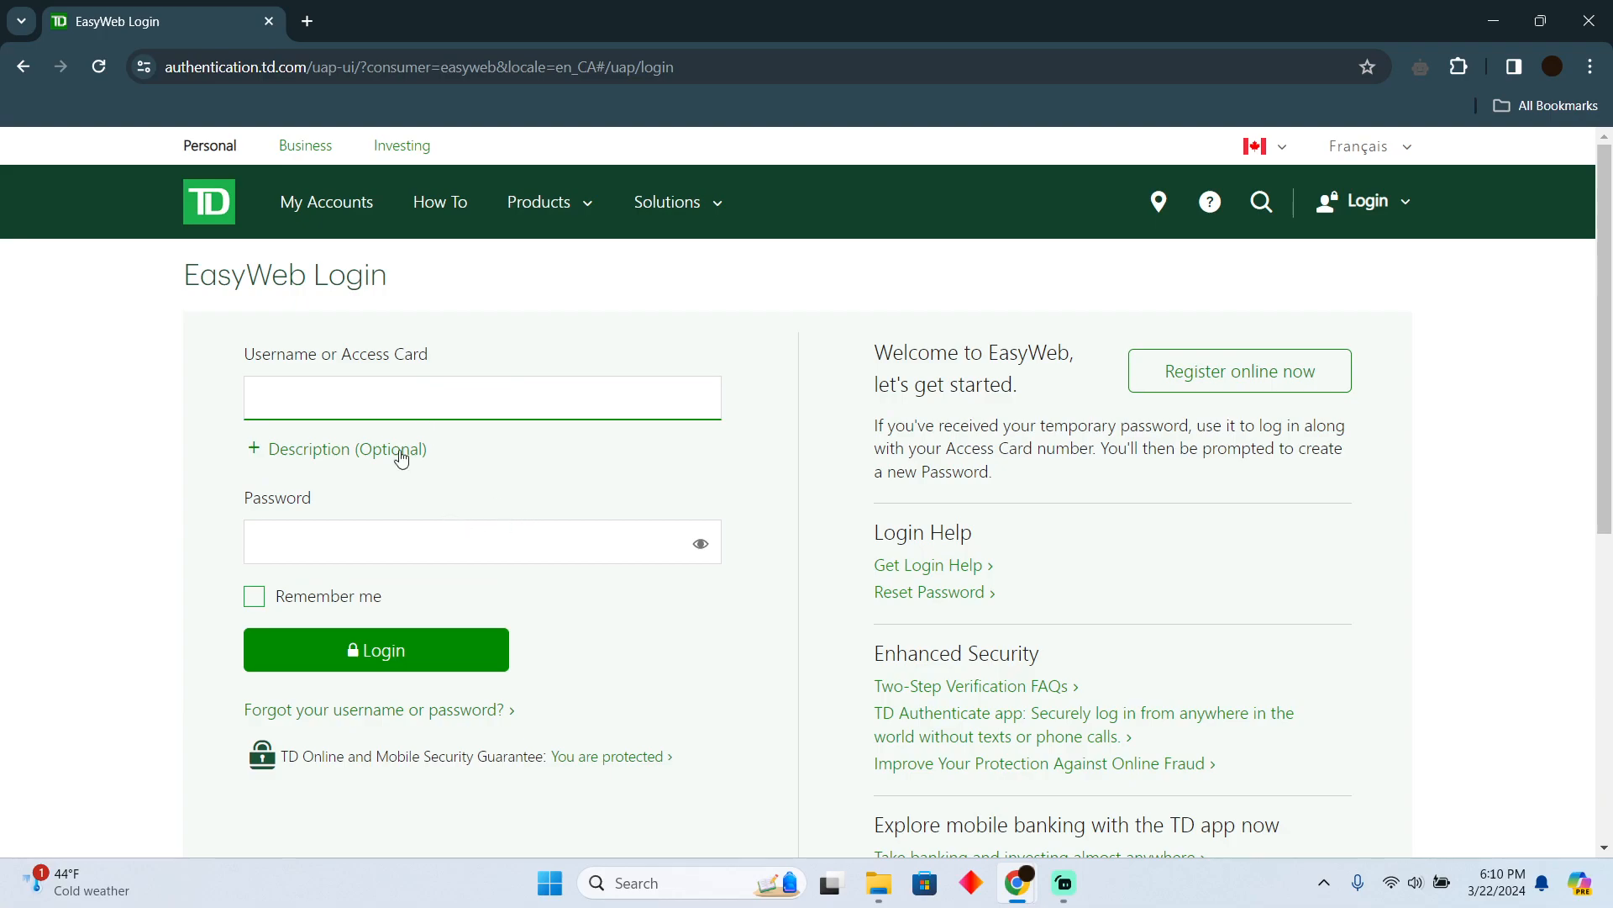
scroll(down, 3)
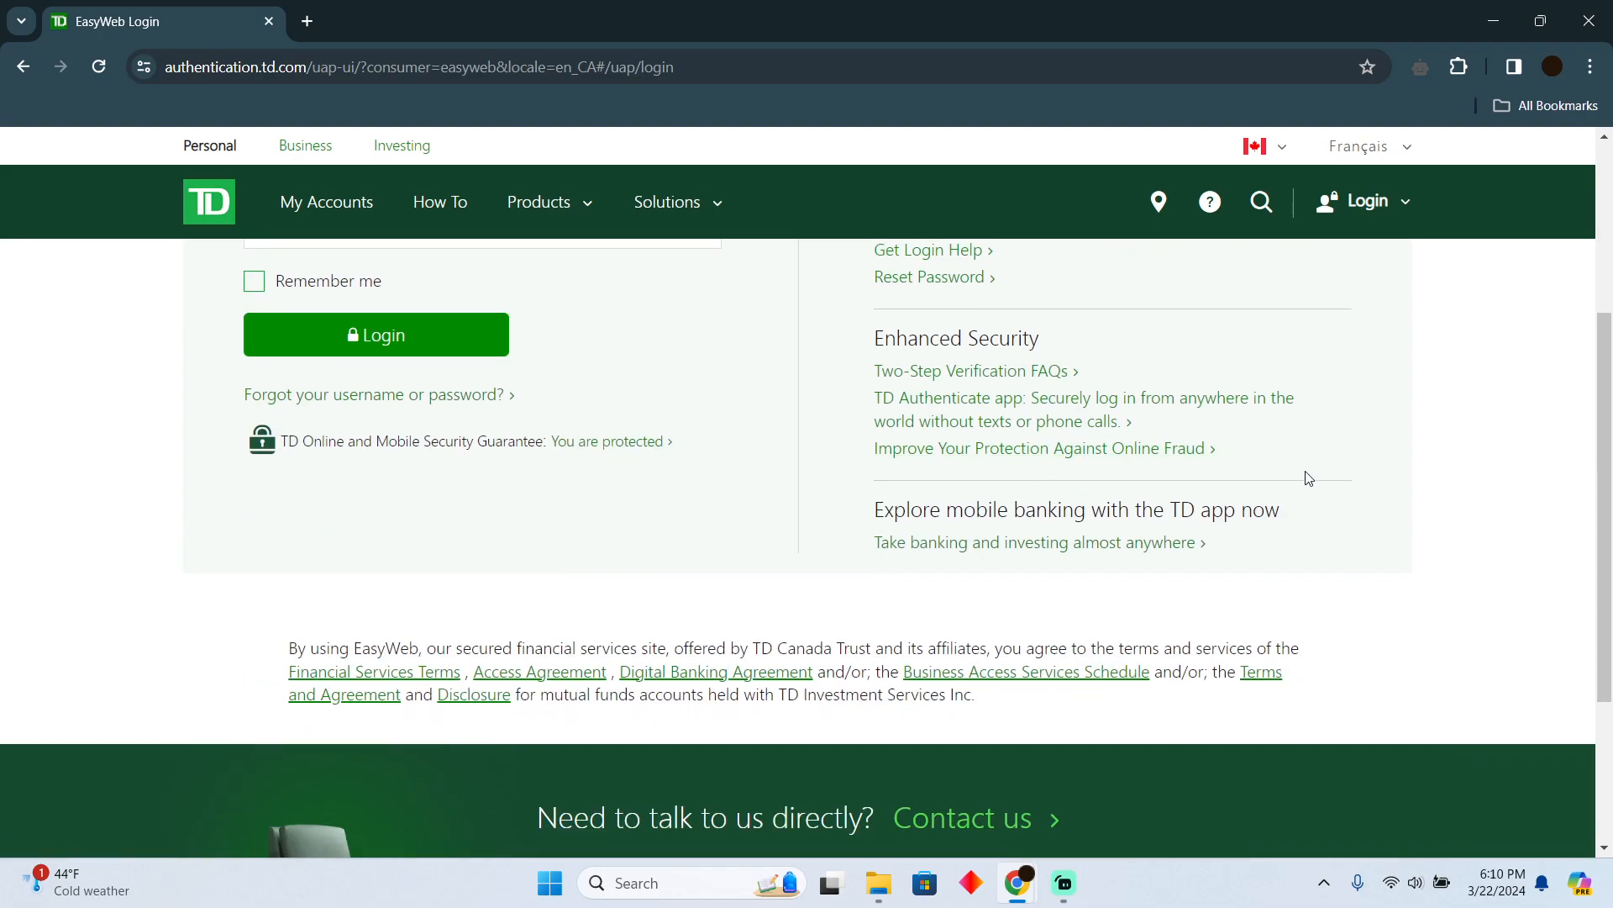
mouse_move(1120, 566)
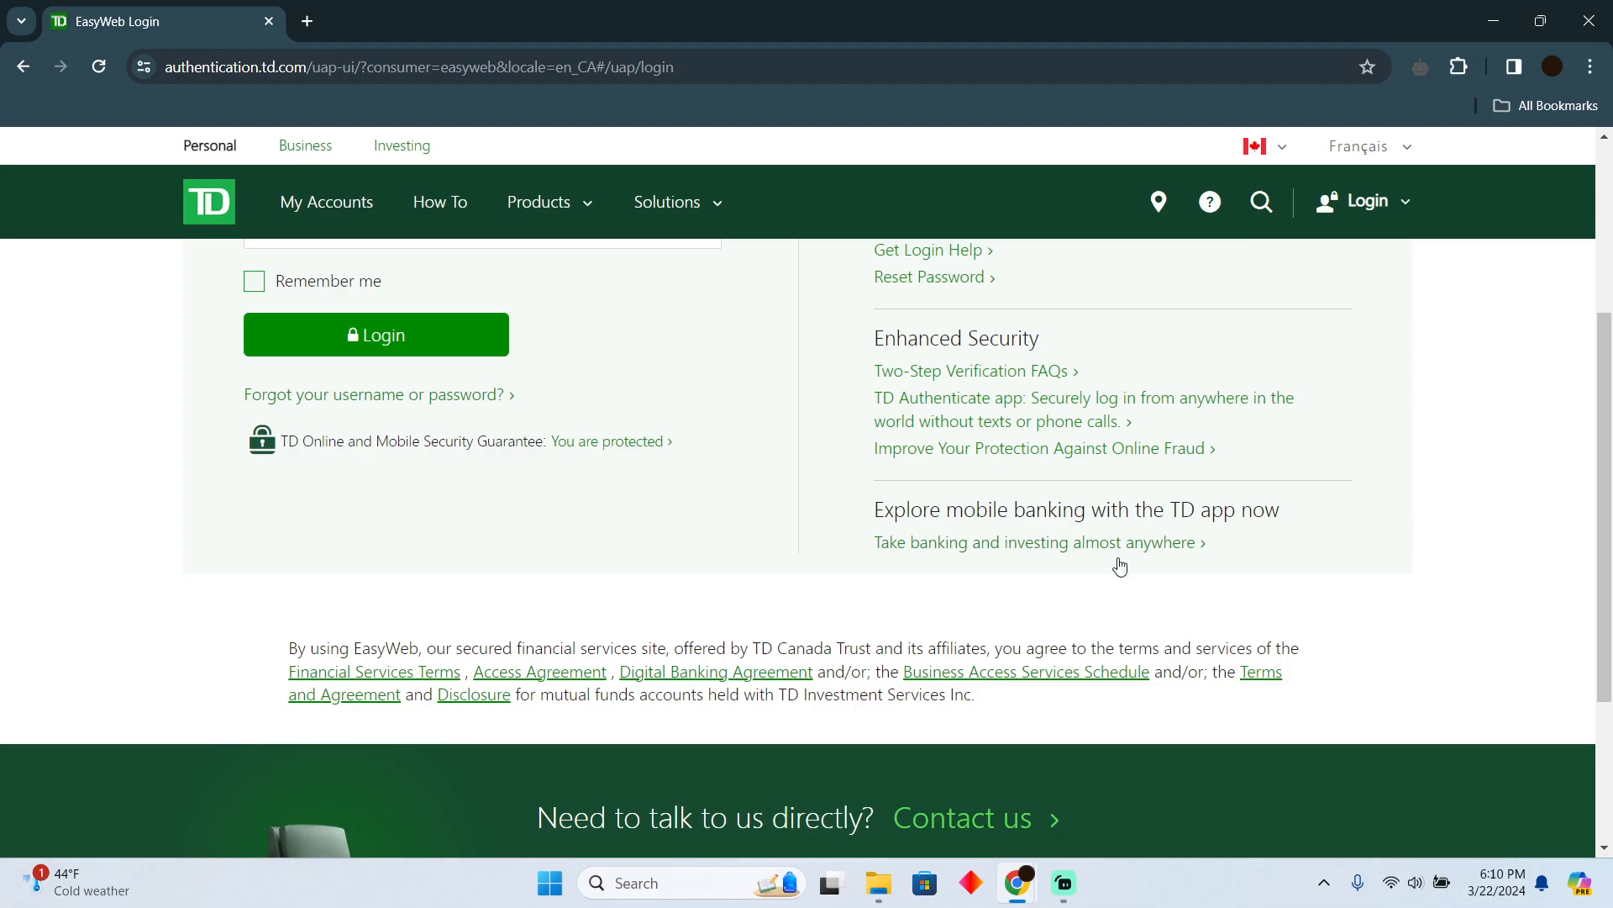
mouse_move(926, 555)
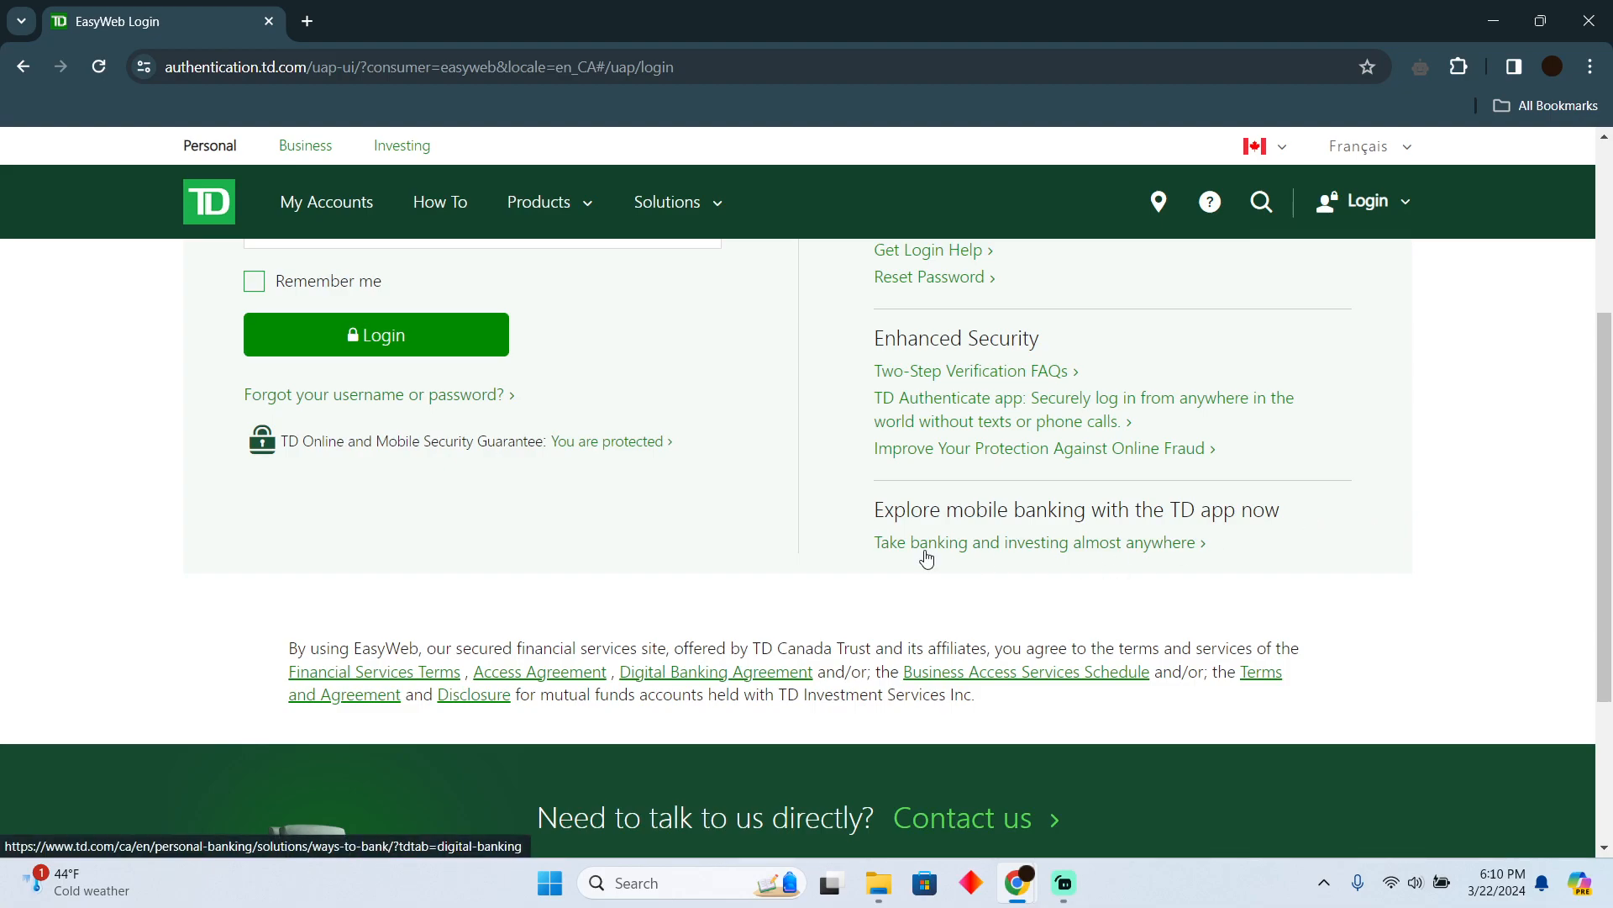
mouse_move(691, 526)
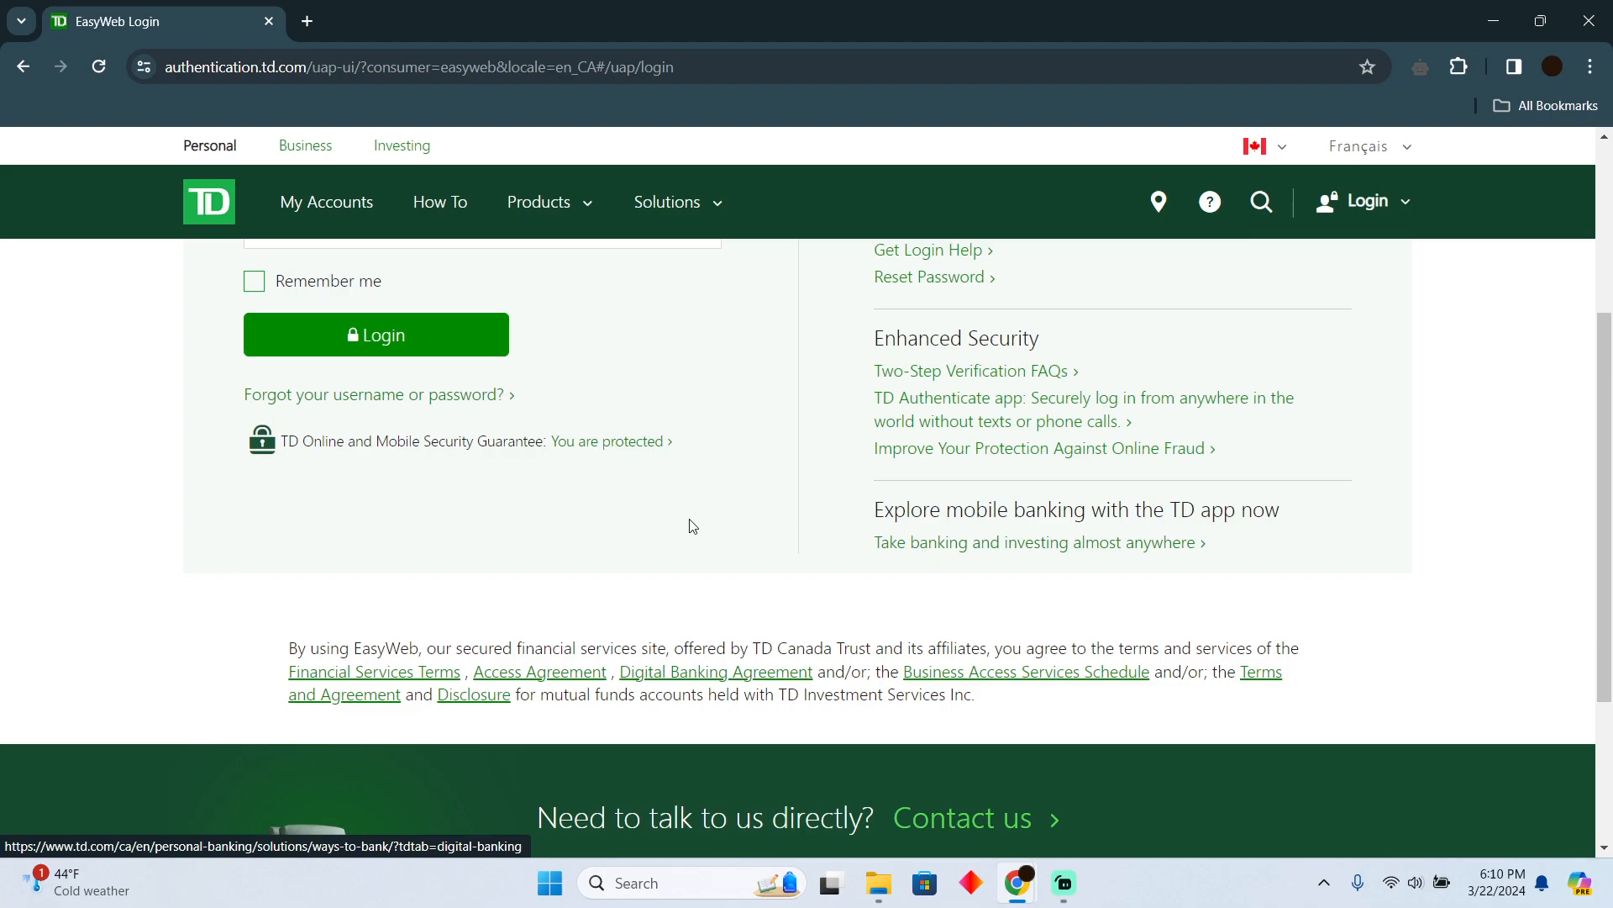
scroll(up, 3)
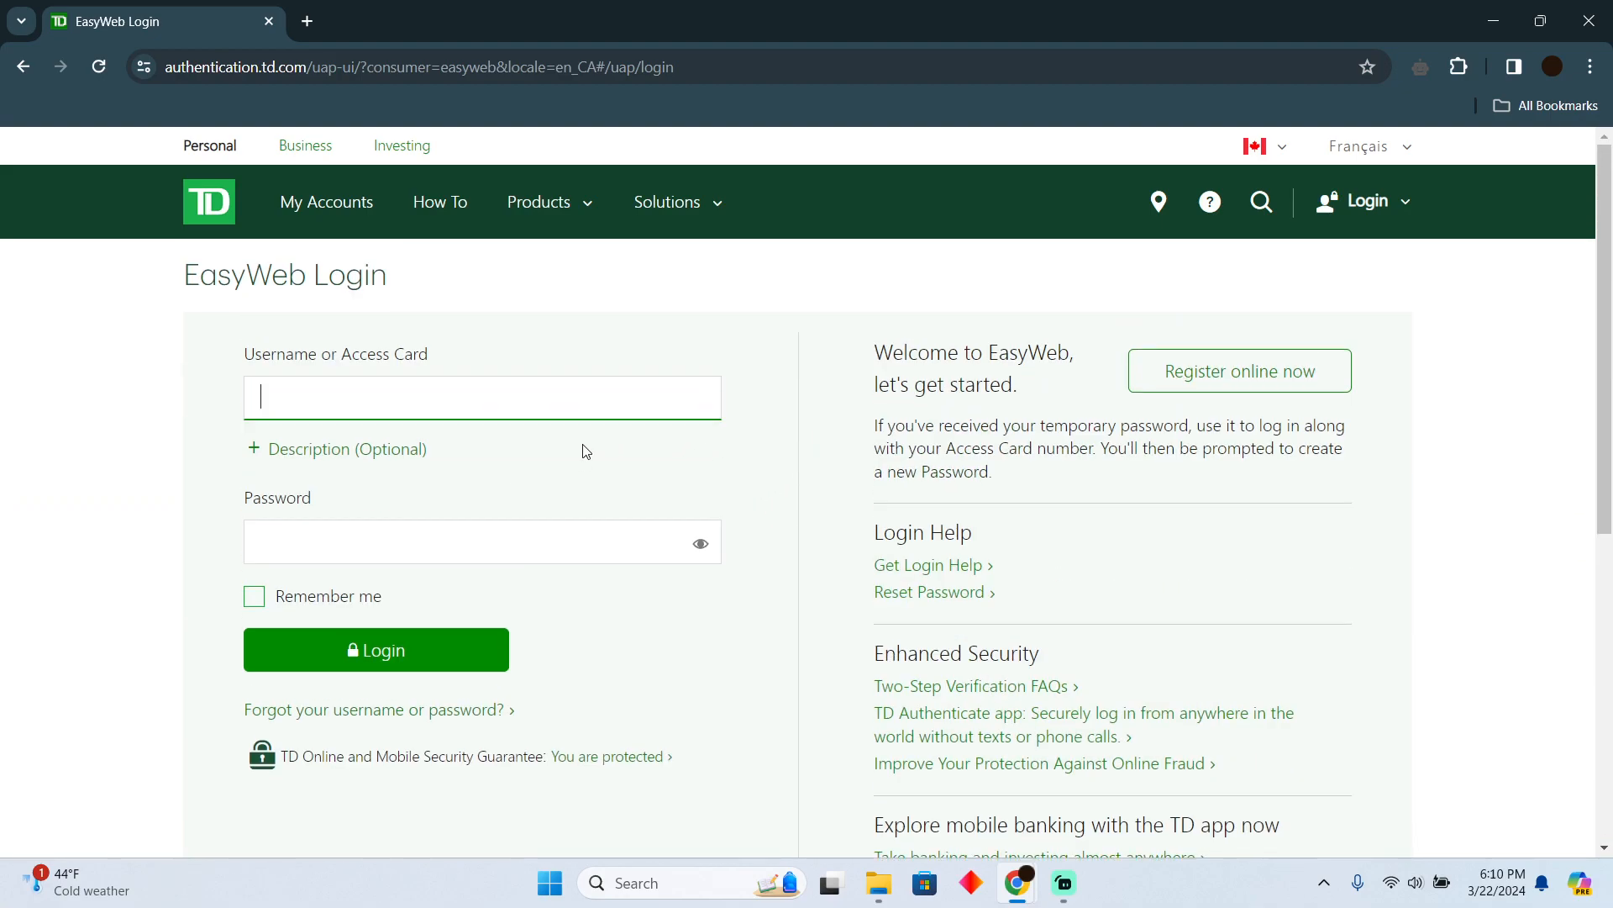
mouse_move(576, 485)
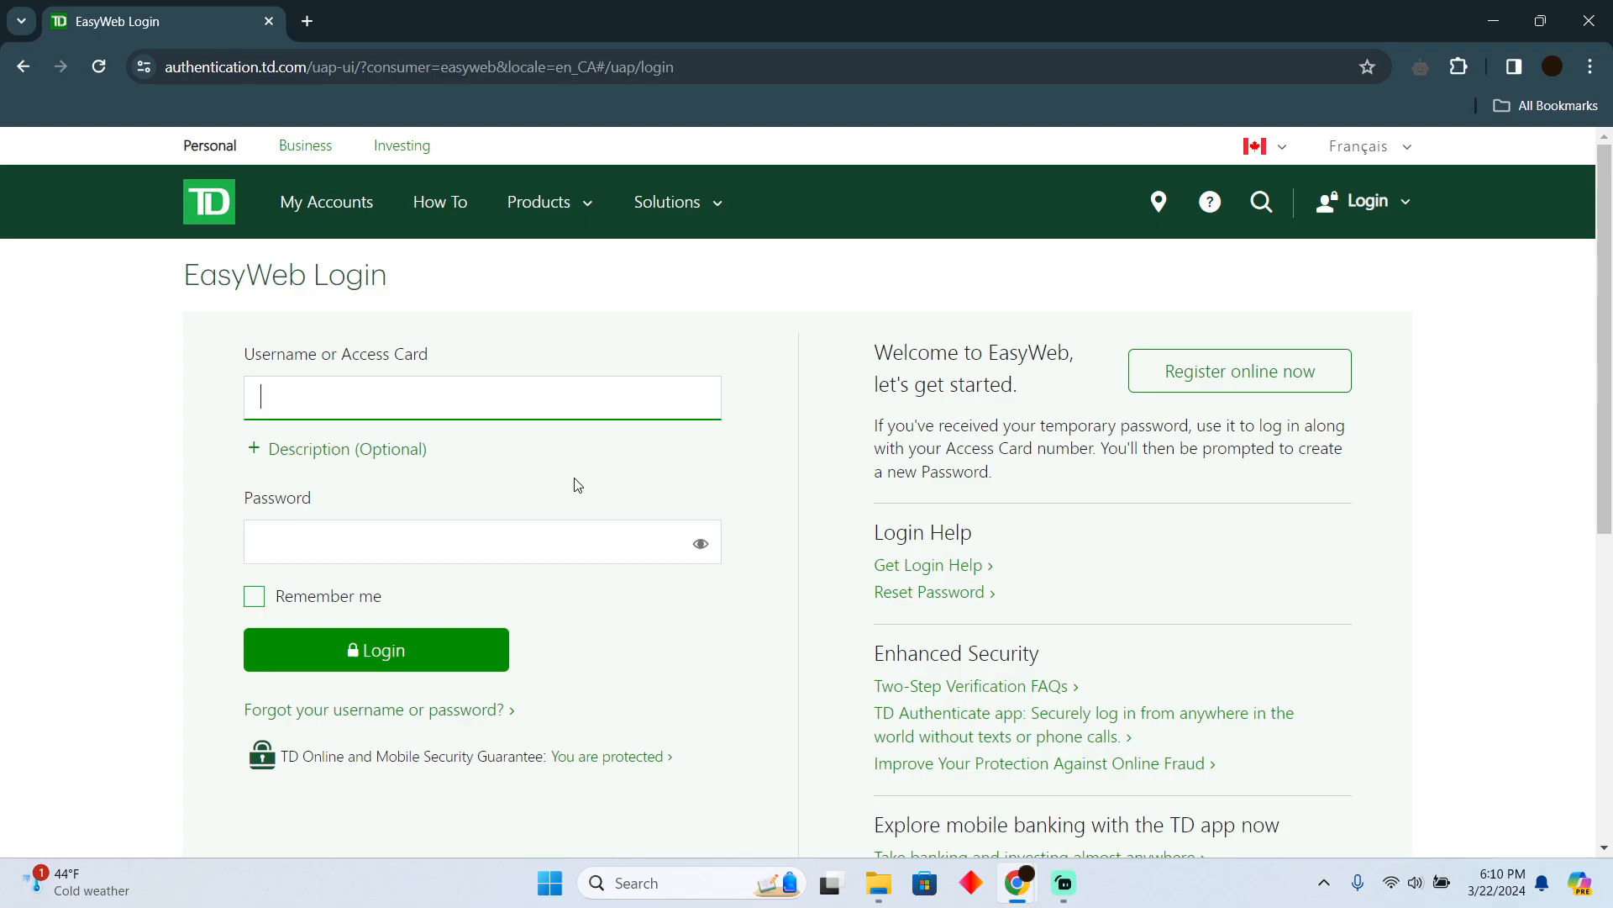